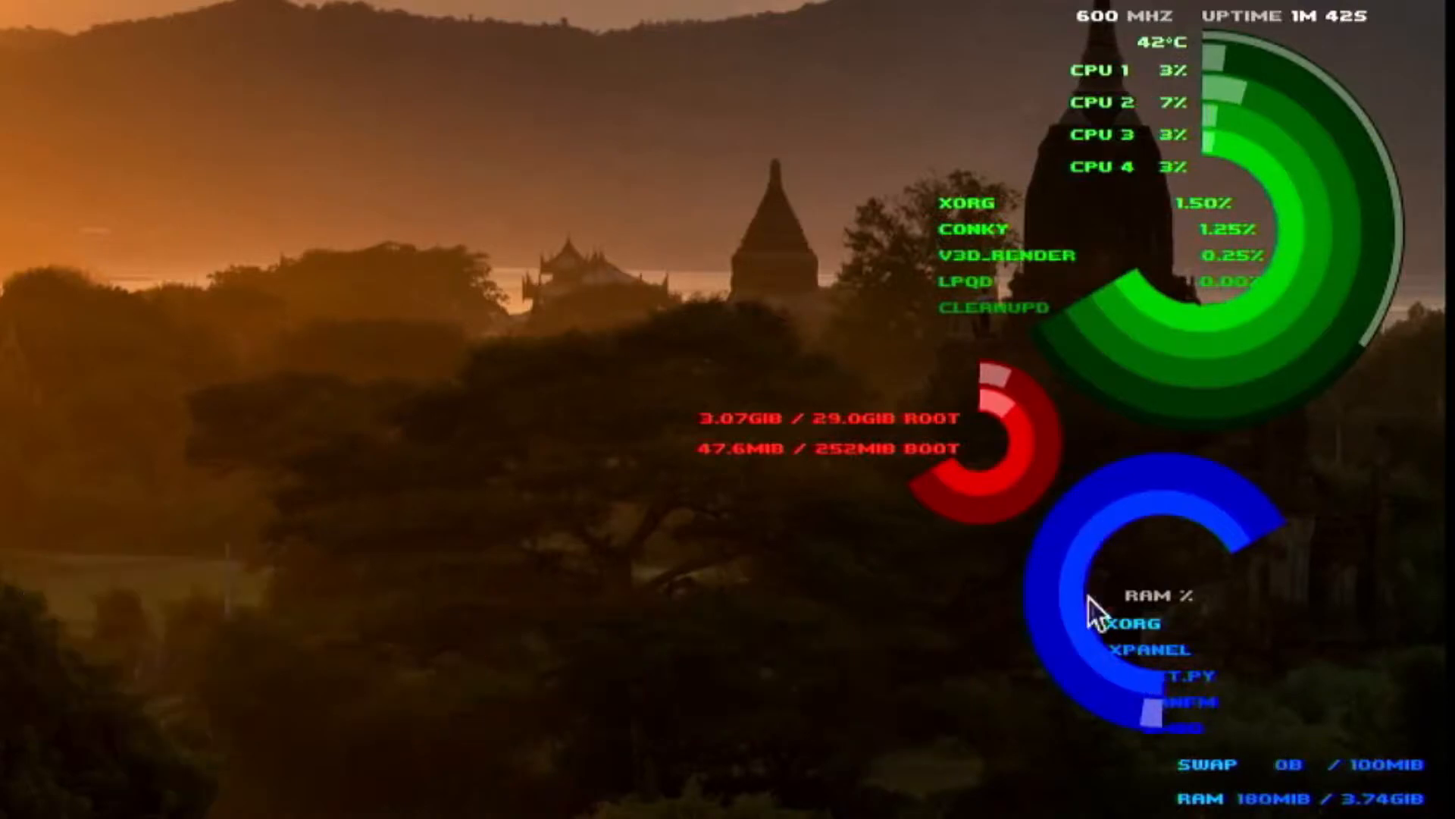
pyautogui.moveTo(1281, 78)
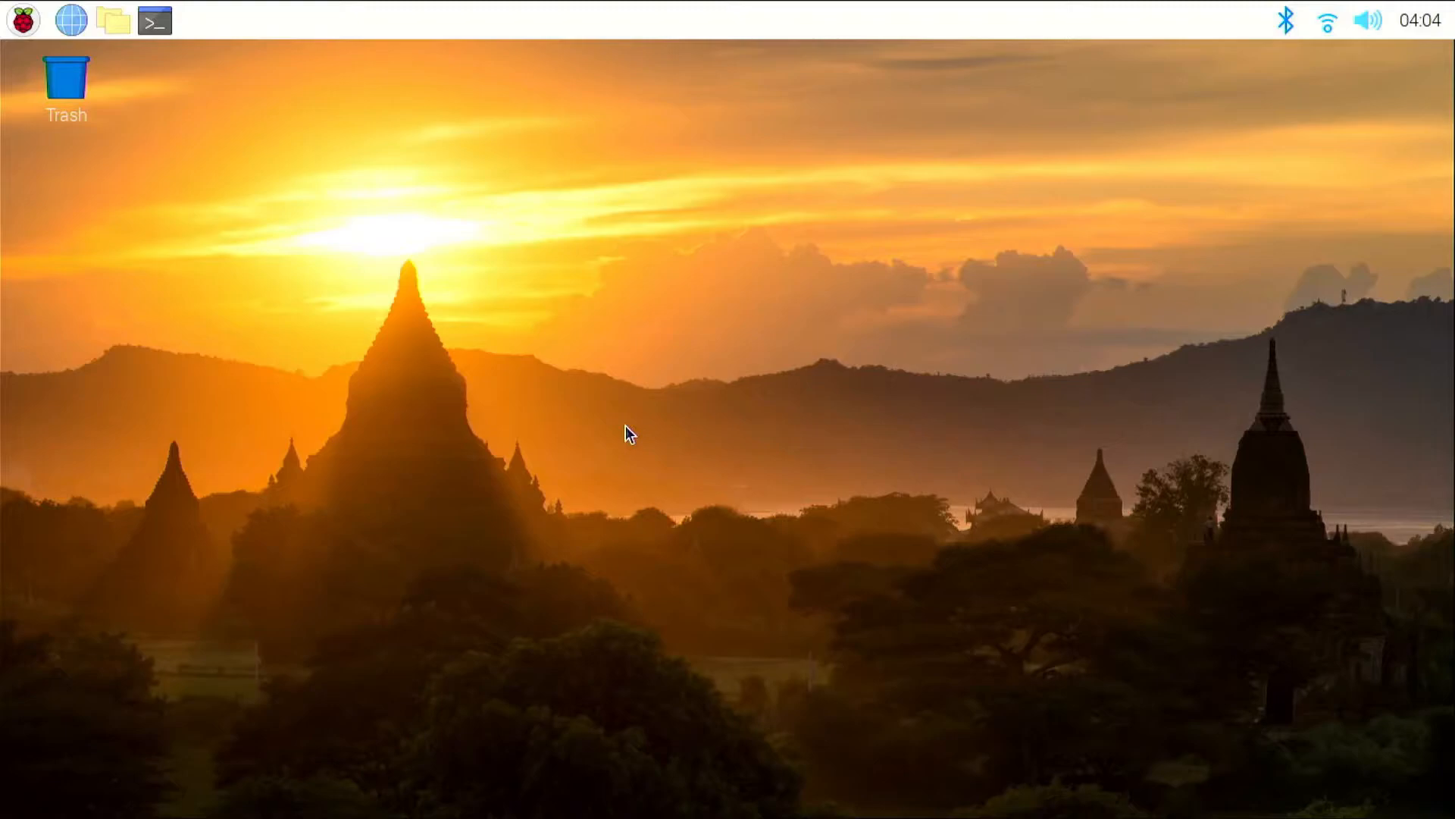
# Run the pasted Pi-Apps wget install one-liner in a new terminal
pyautogui.click(155, 19)
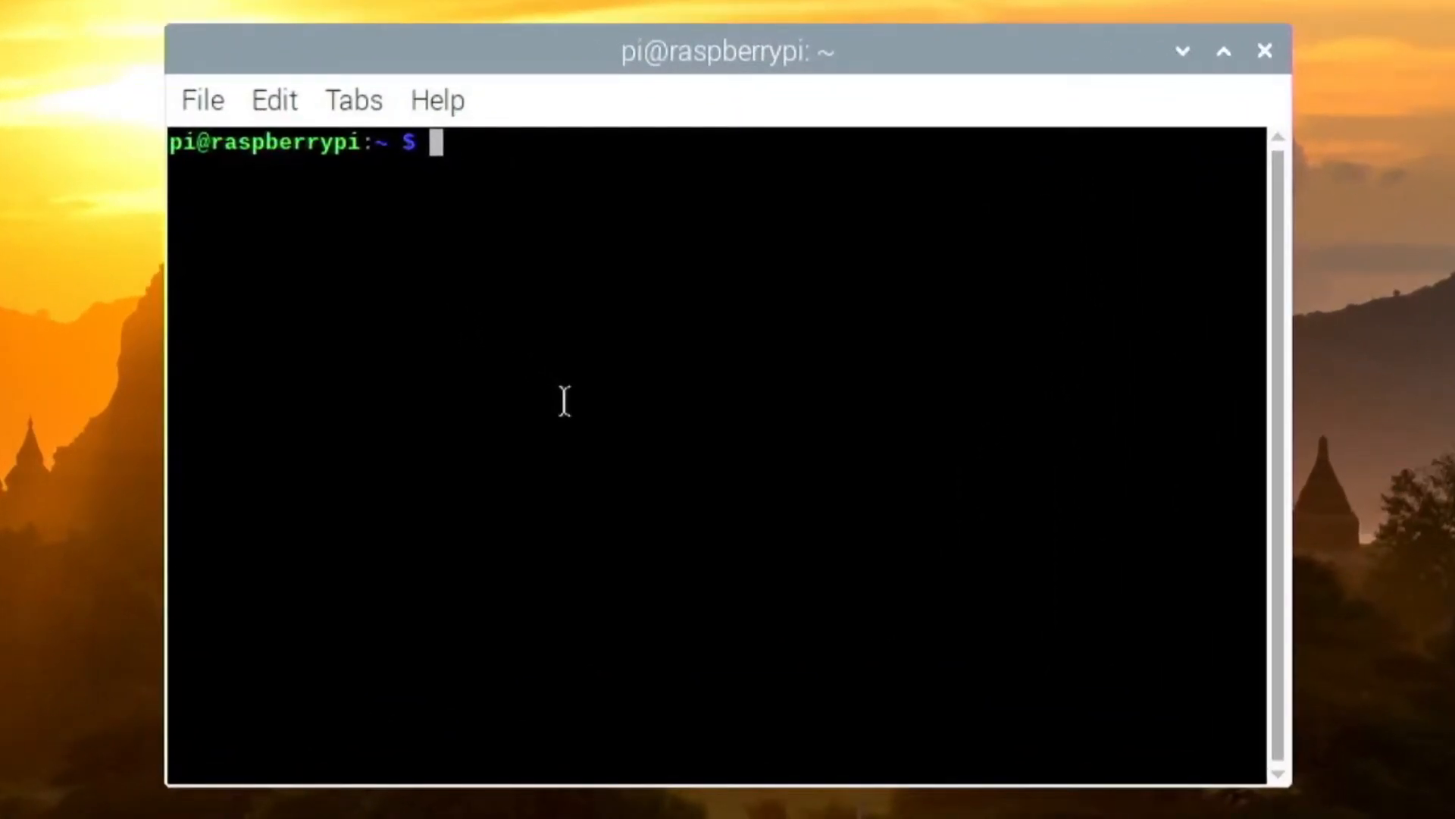
pyautogui.rightClick(565, 412)
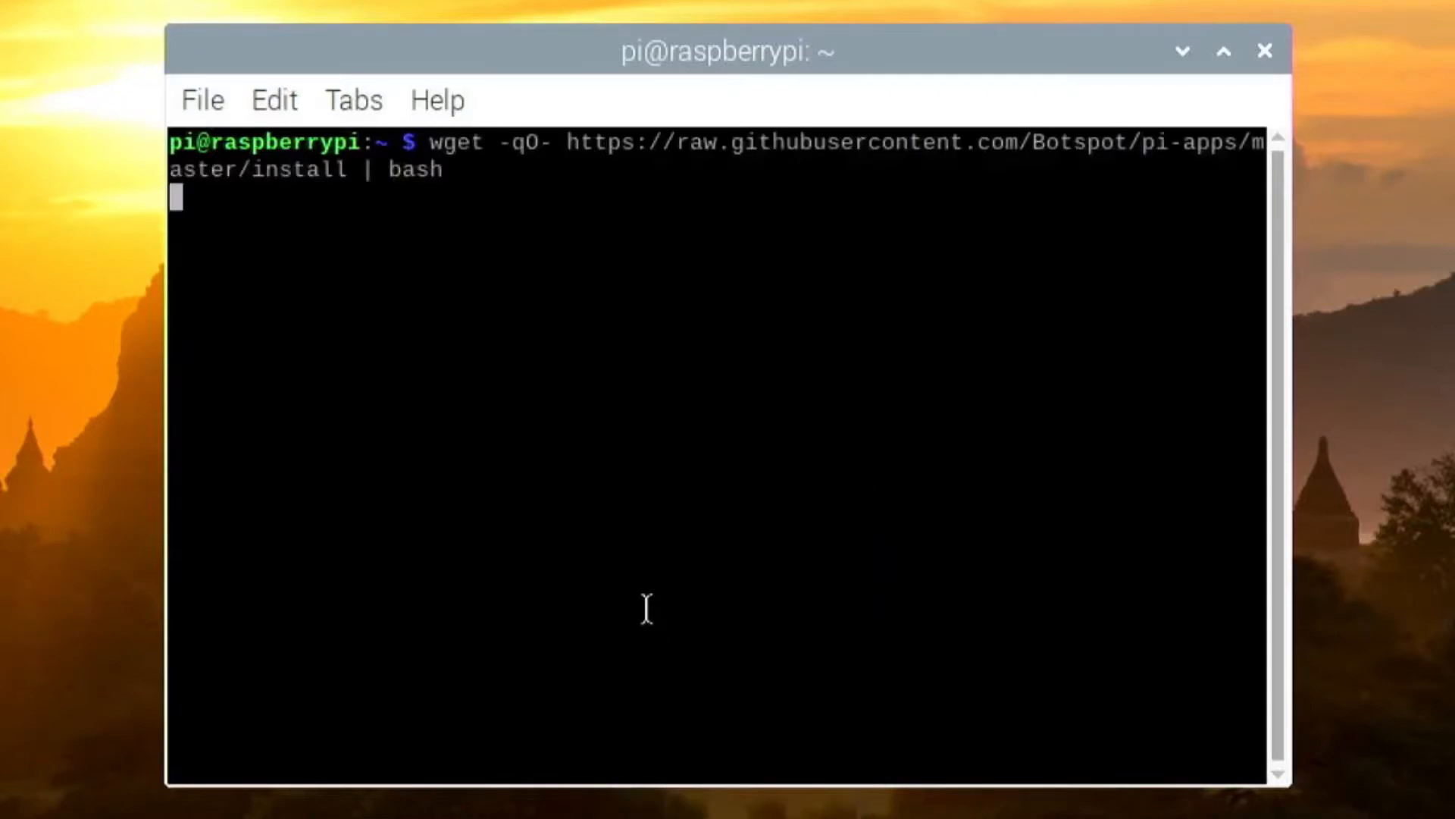
pyautogui.press('Return')
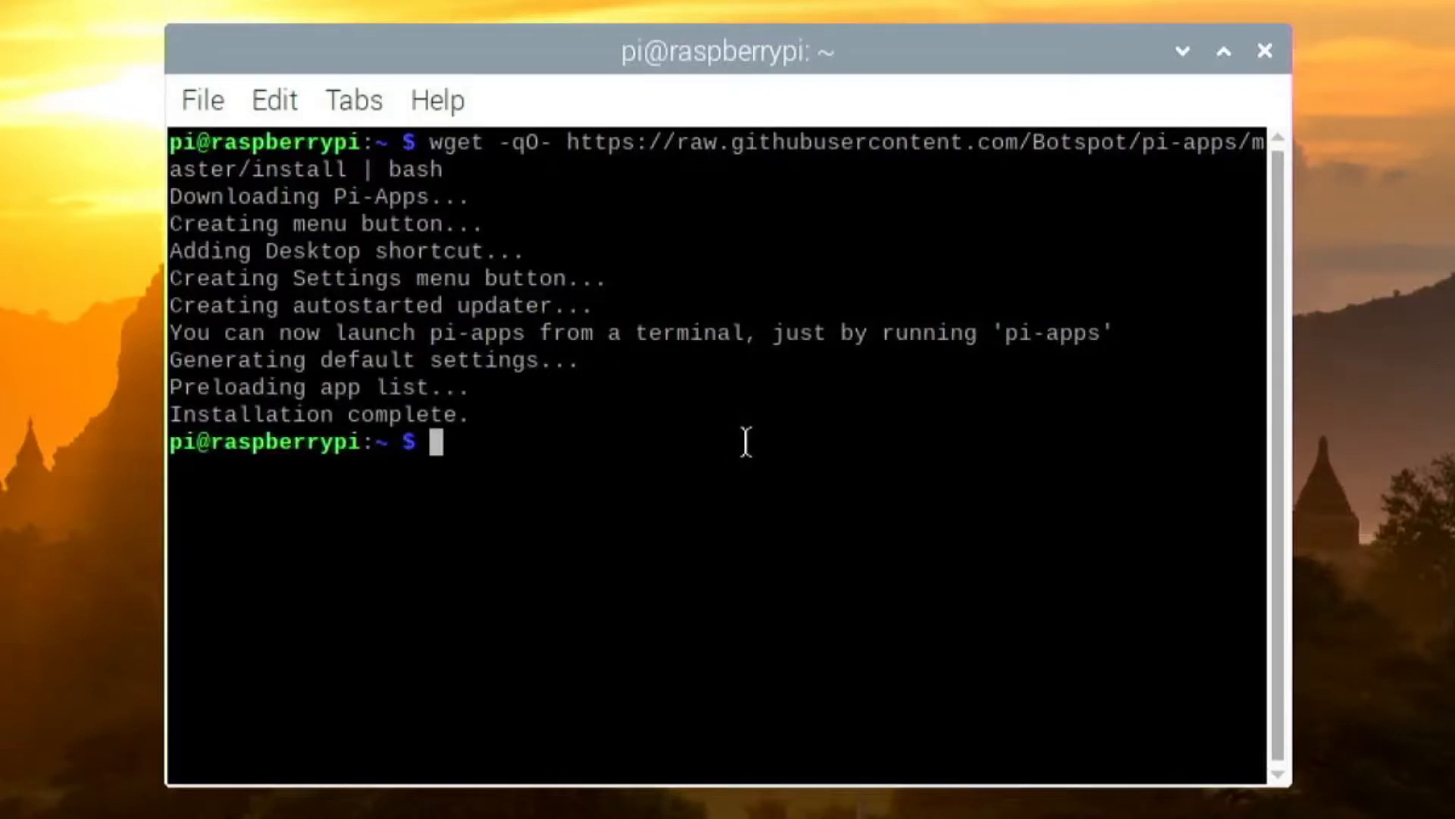
# Launch pi-apps and install Conky Rings from the Eyecandy category
pyautogui.write('pi-ap')
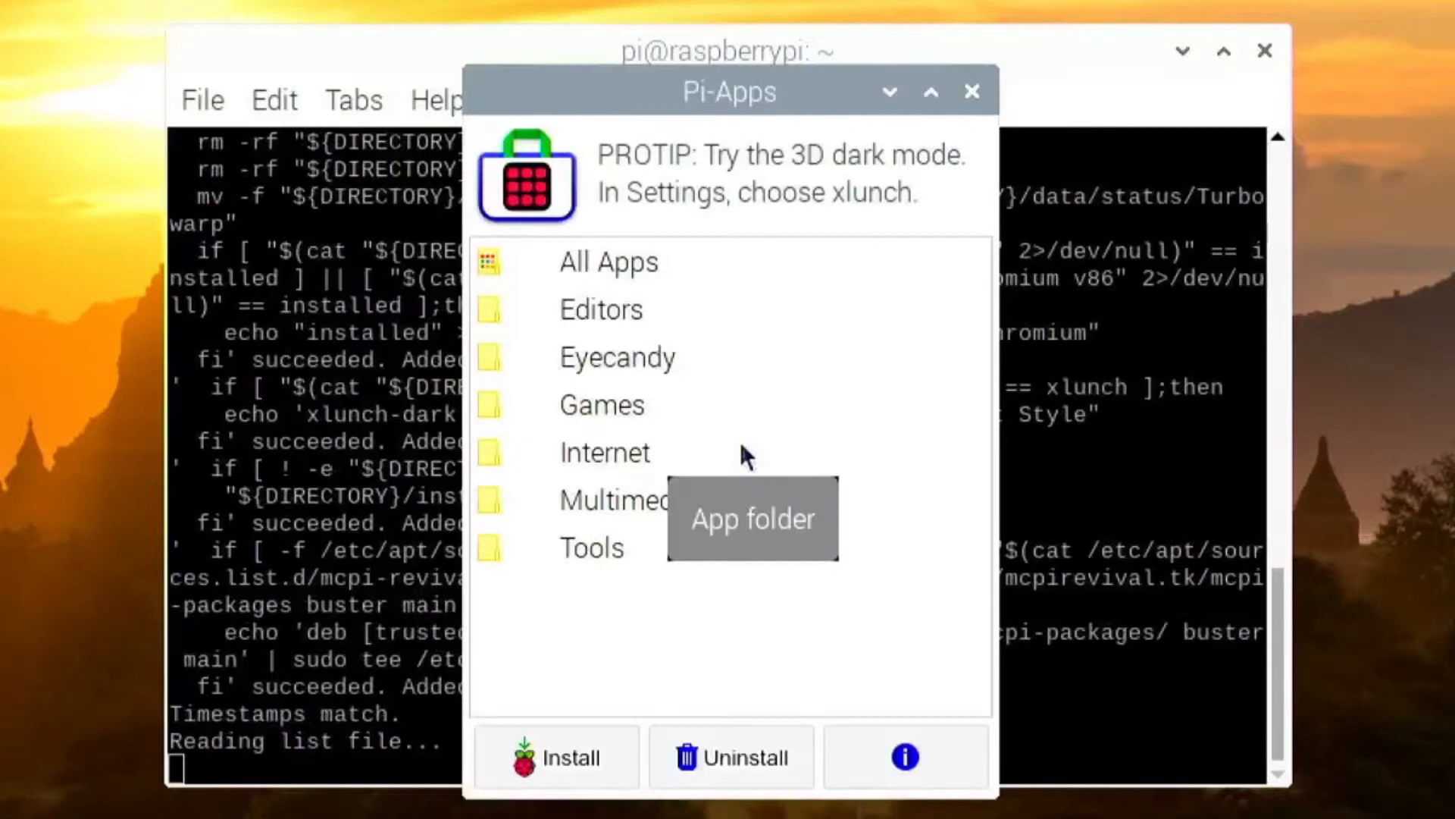
pyautogui.moveTo(652, 350)
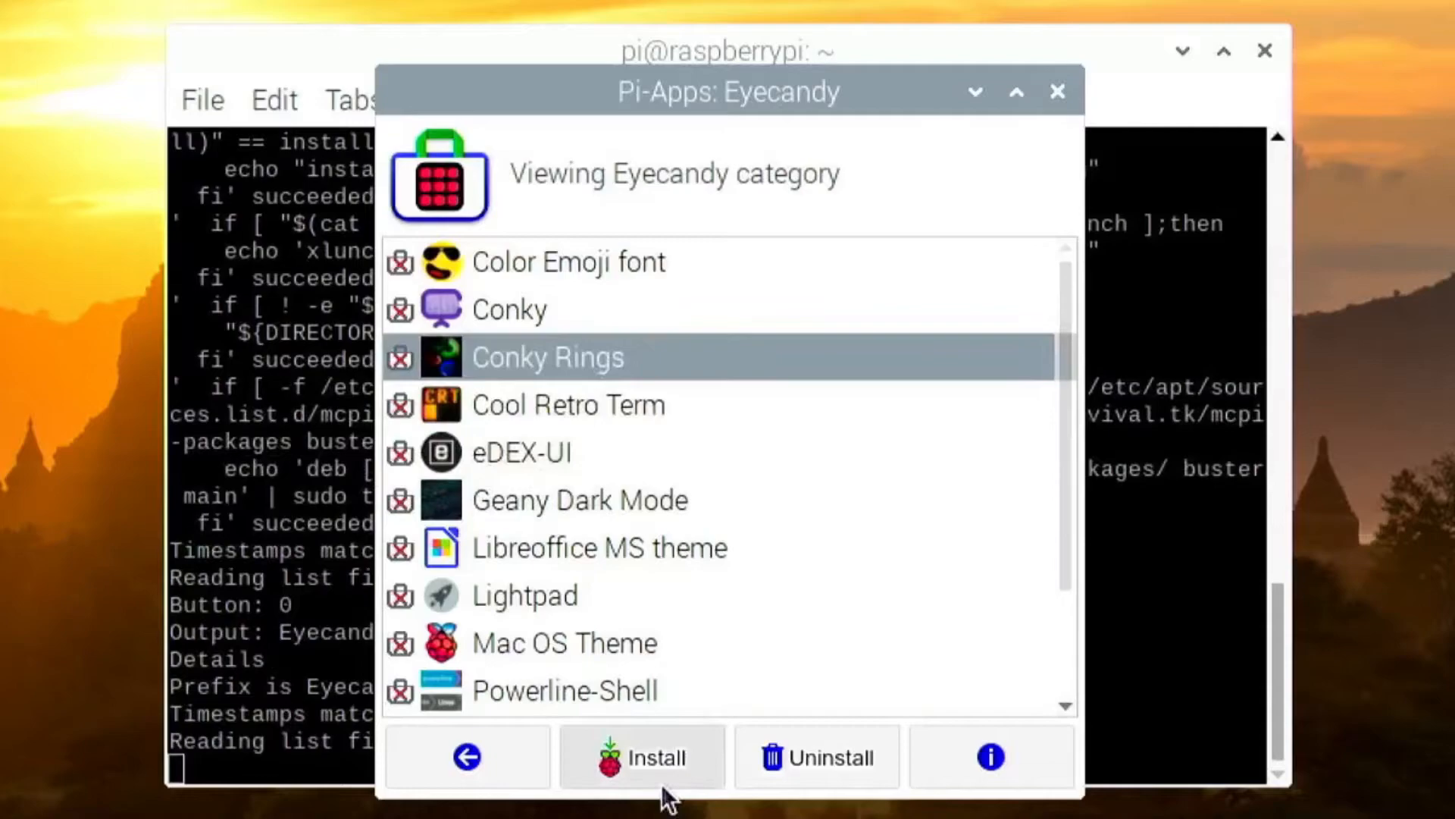
pyautogui.click(640, 756)
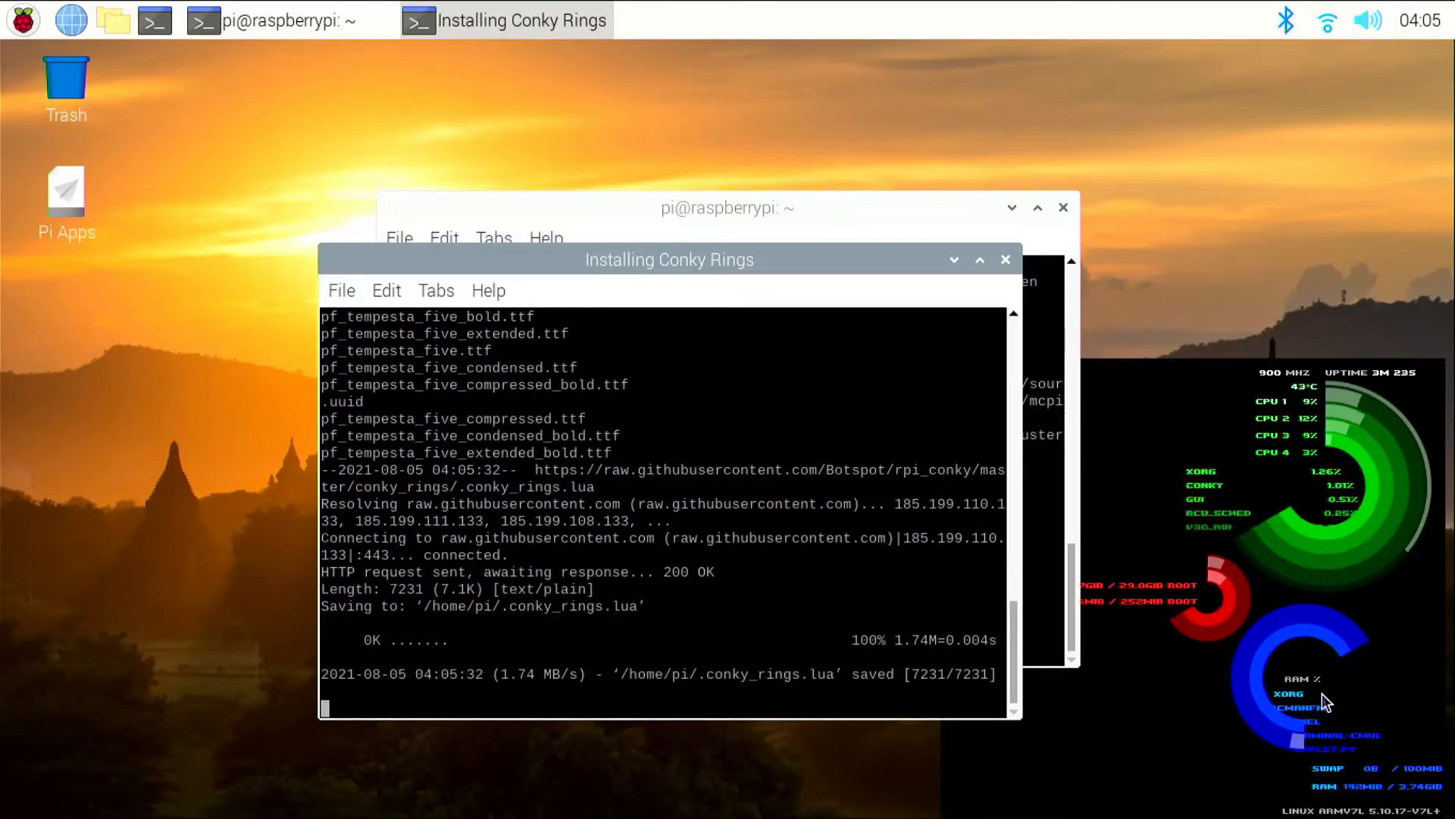
pyautogui.moveTo(1410, 499)
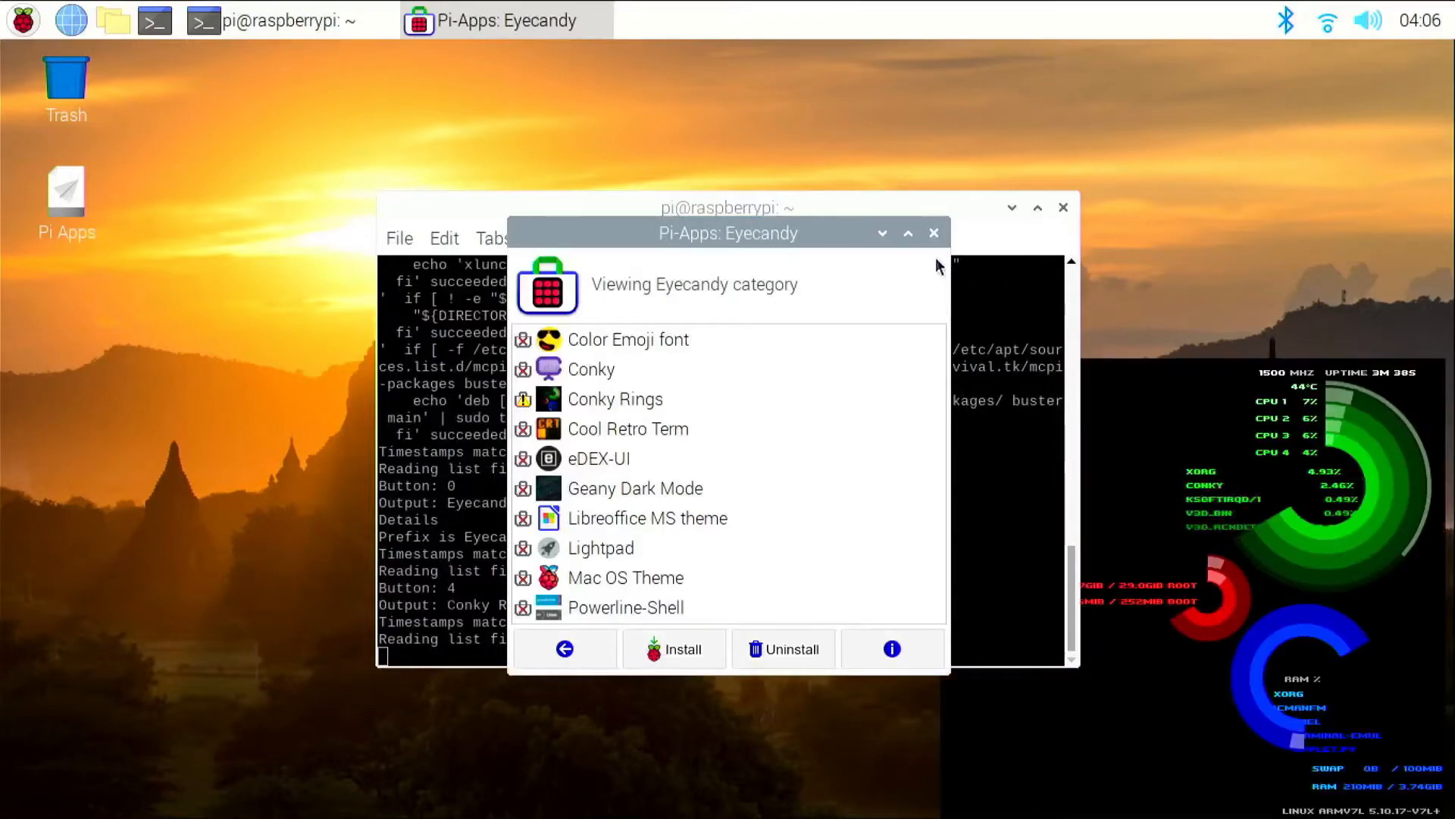
# Close Pi-Apps and run sudo apt install compton, confirming with y
pyautogui.click(934, 232)
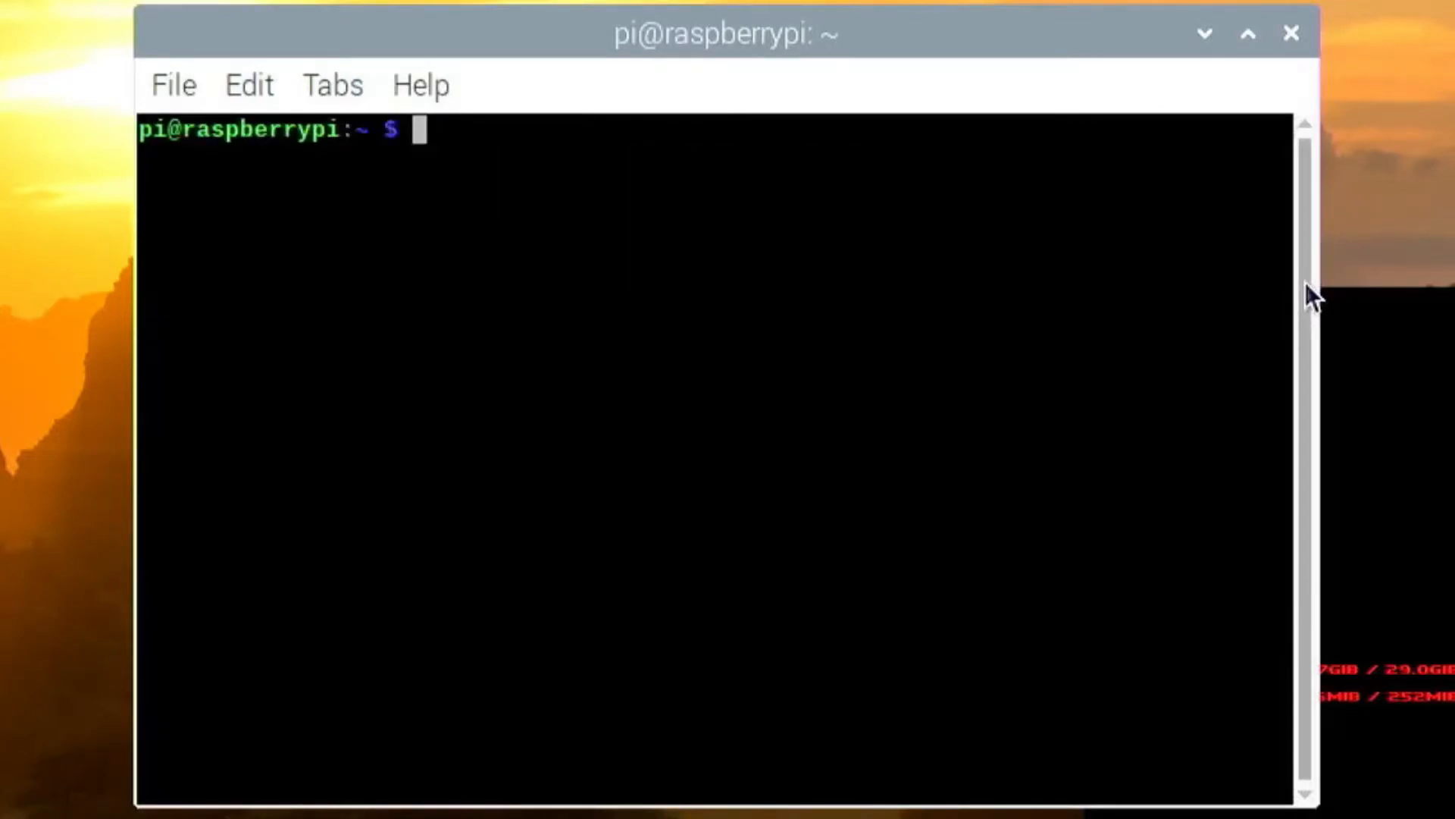
pyautogui.write('sudo')
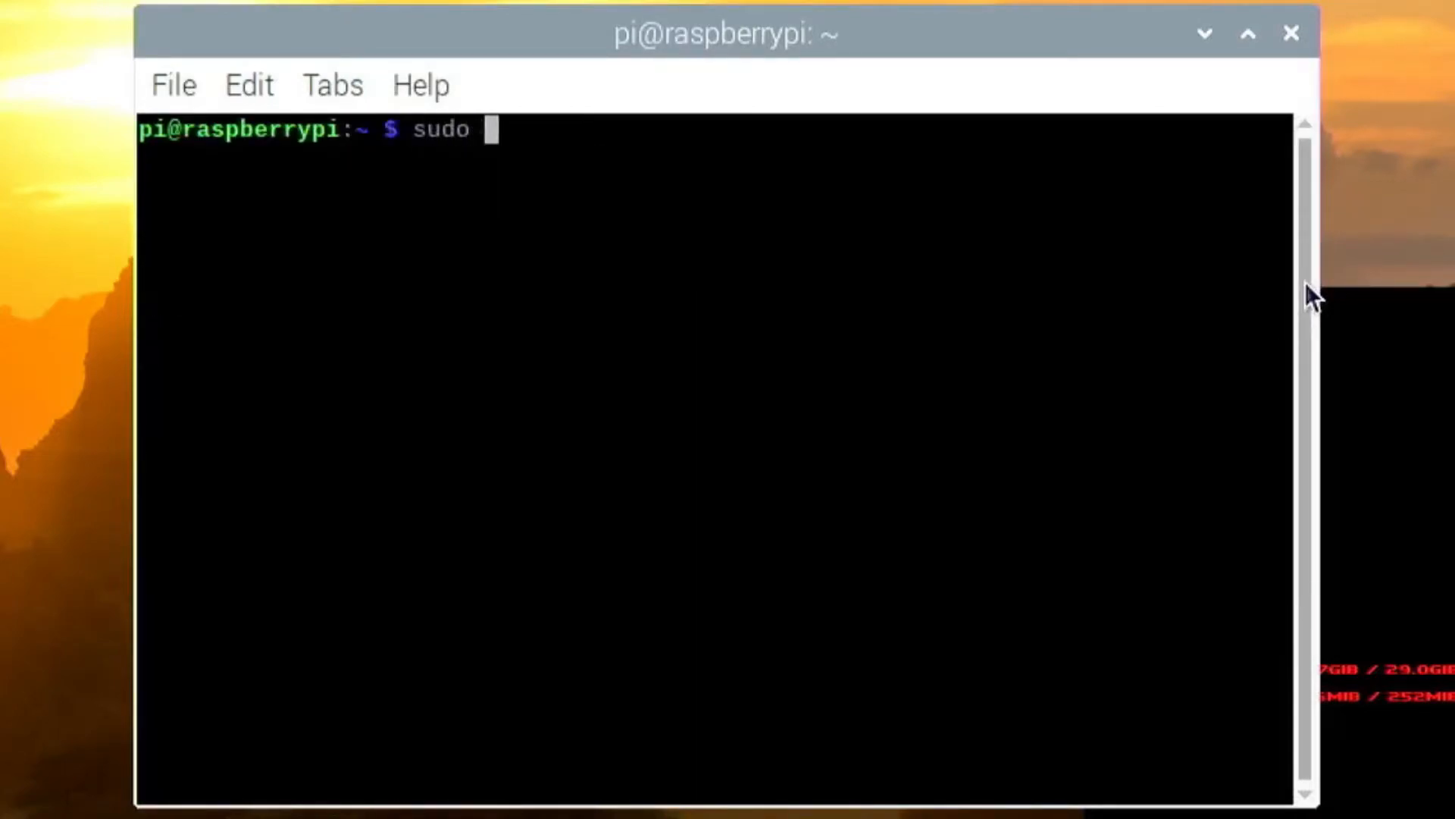
pyautogui.write('apt install comp')
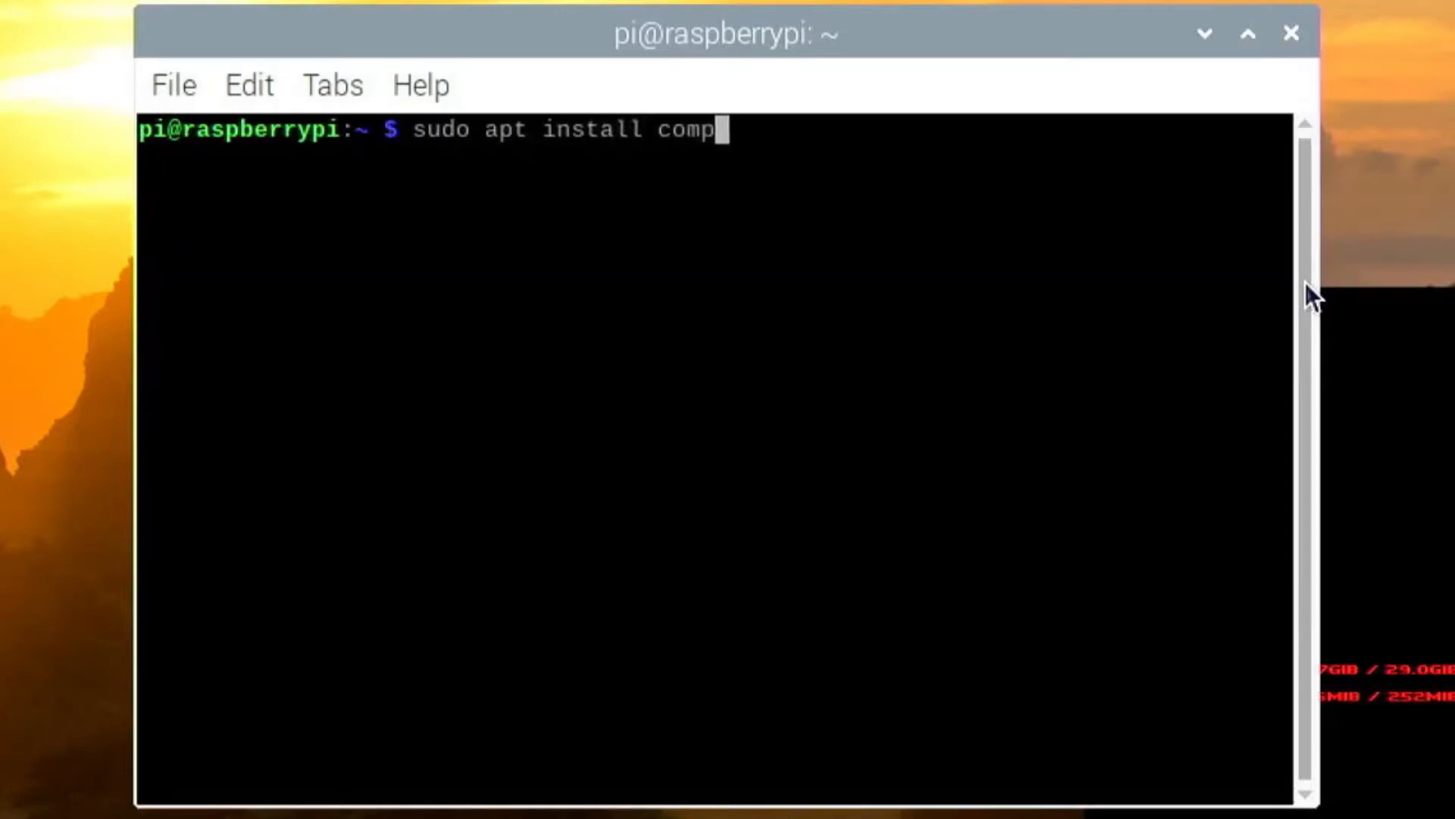
pyautogui.write('ton')
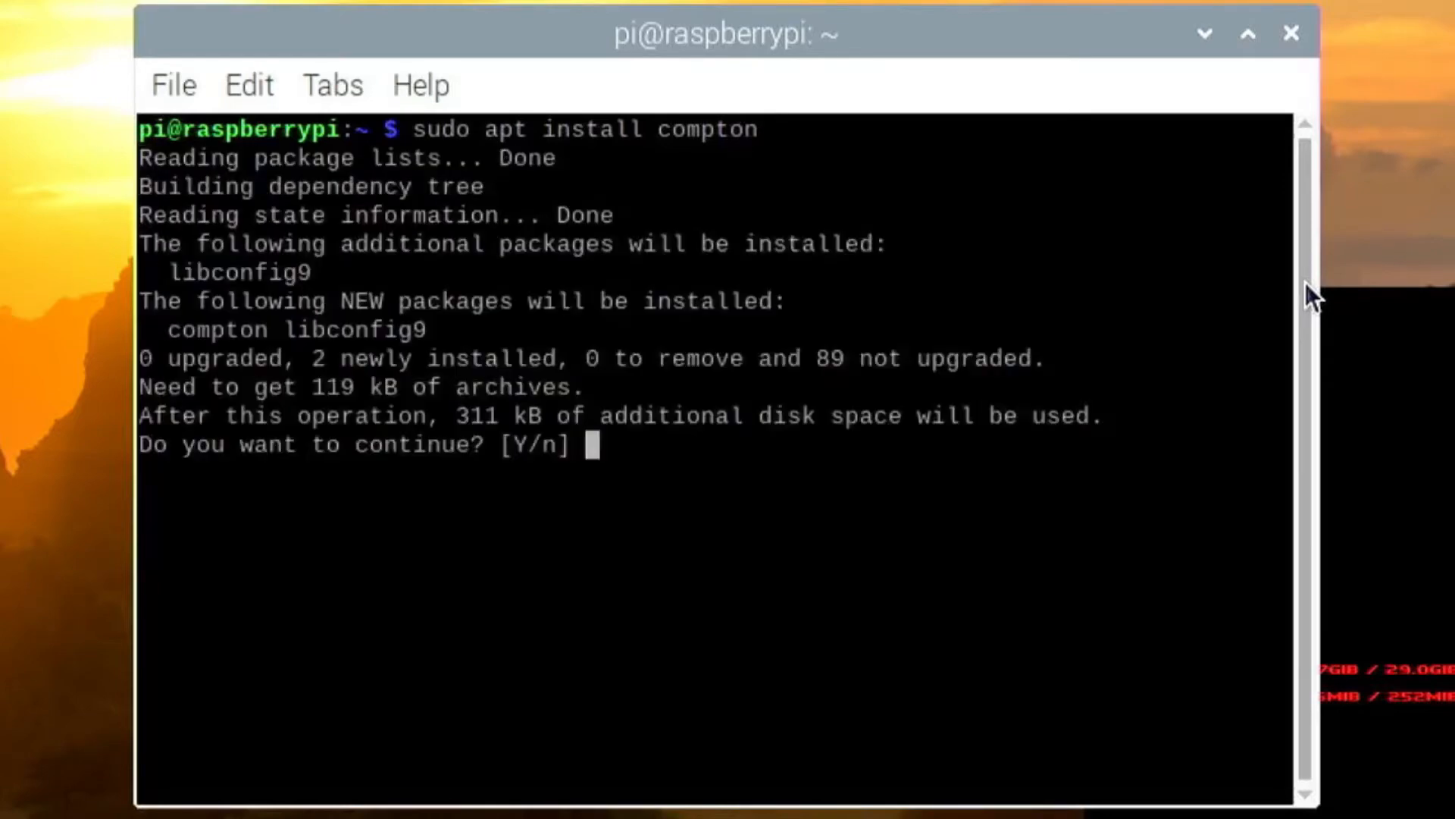
pyautogui.write('y')
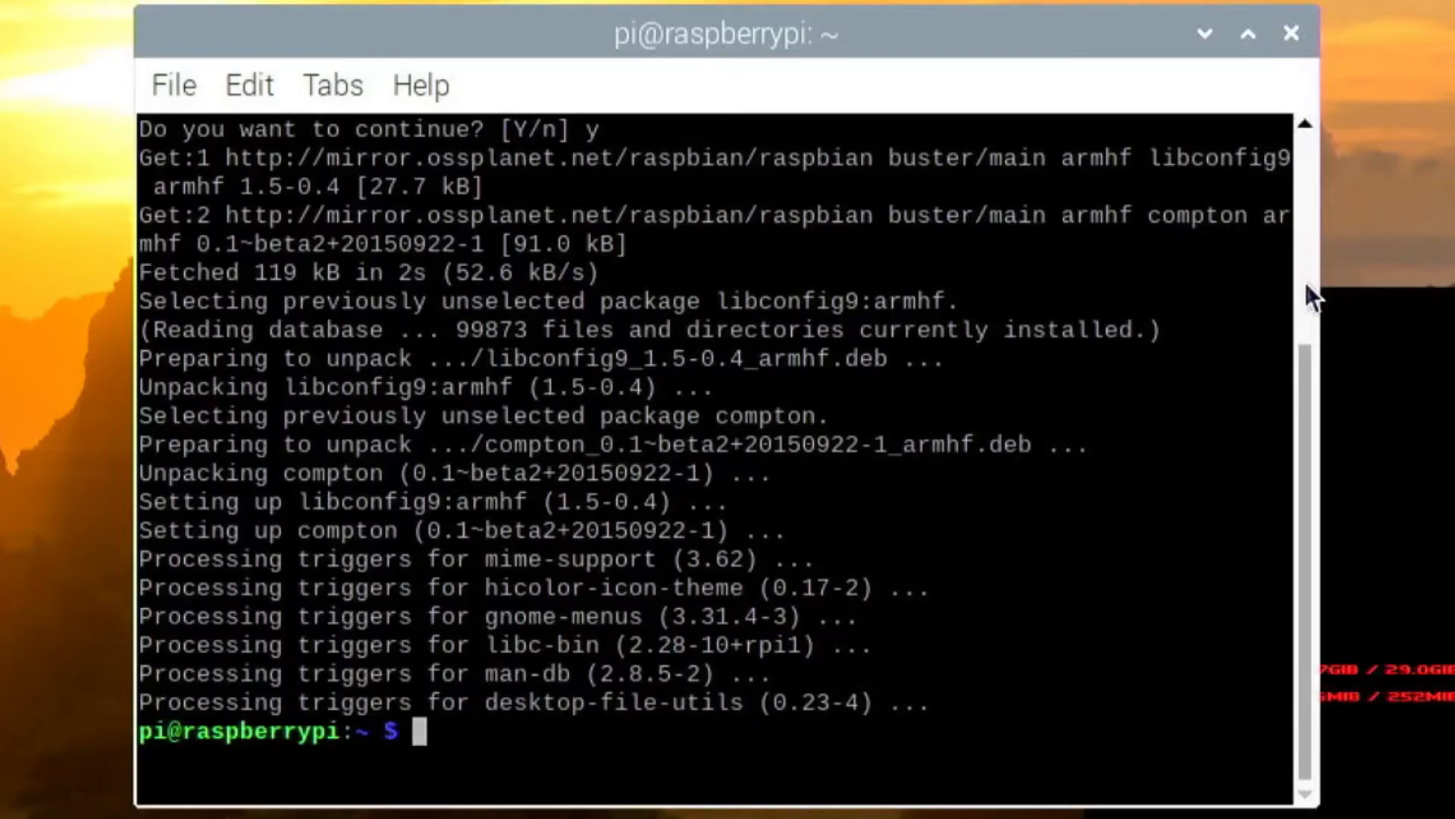
# Copy /usr/share/applications/compton.desktop into .config/autostart/
pyautogui.write('c')
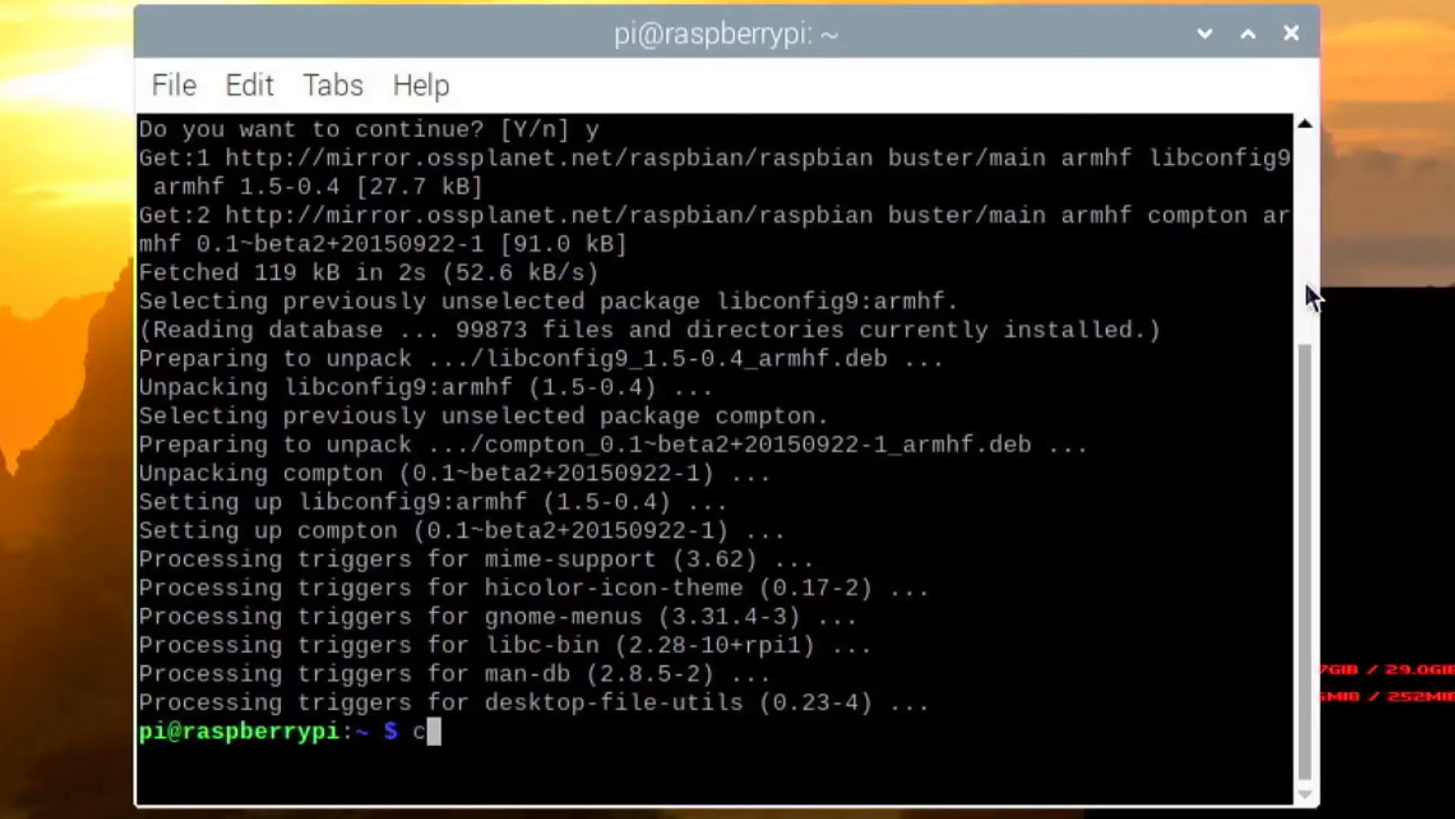
pyautogui.write('p /usr/')
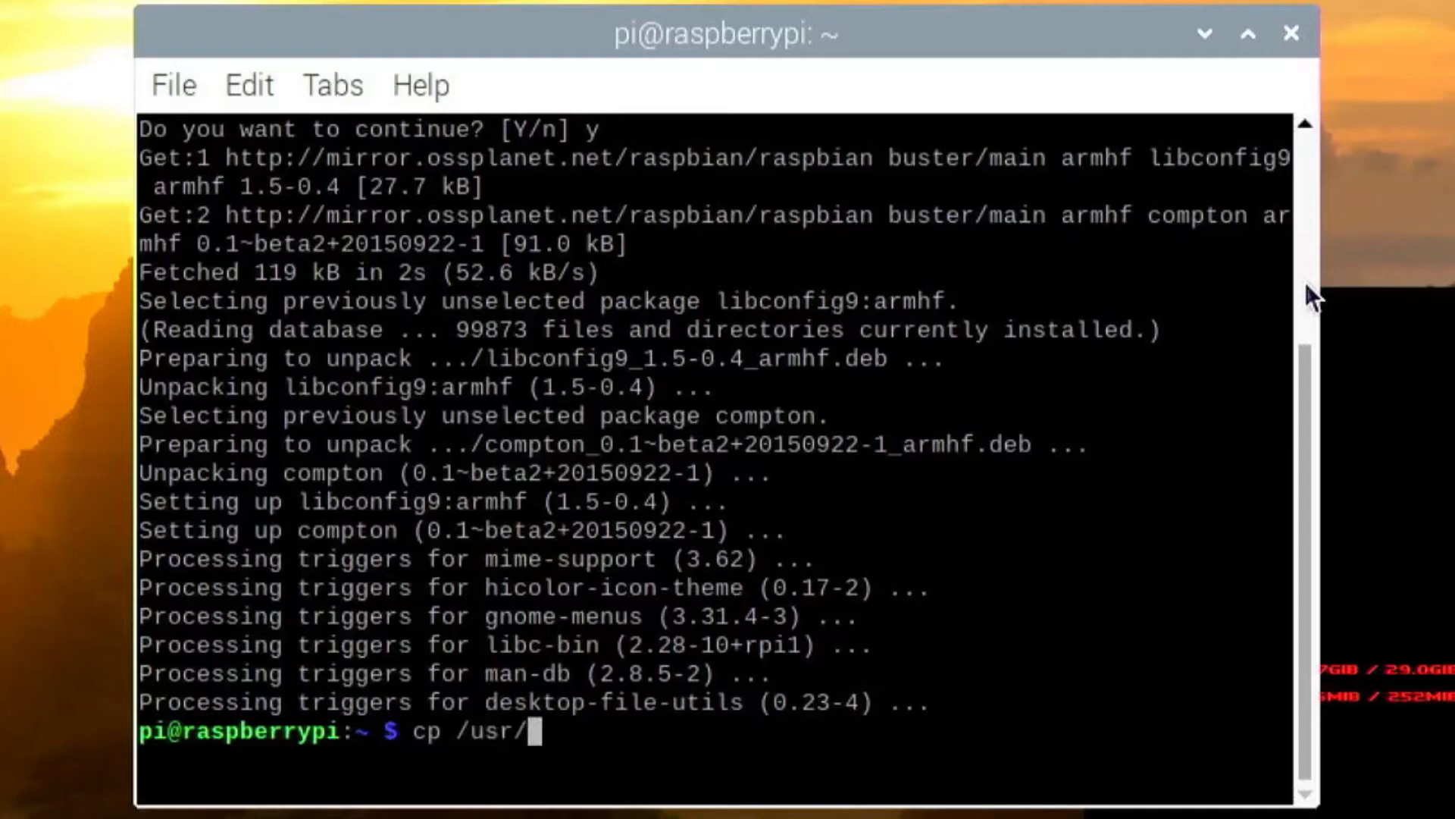
pyautogui.write('share/appl')
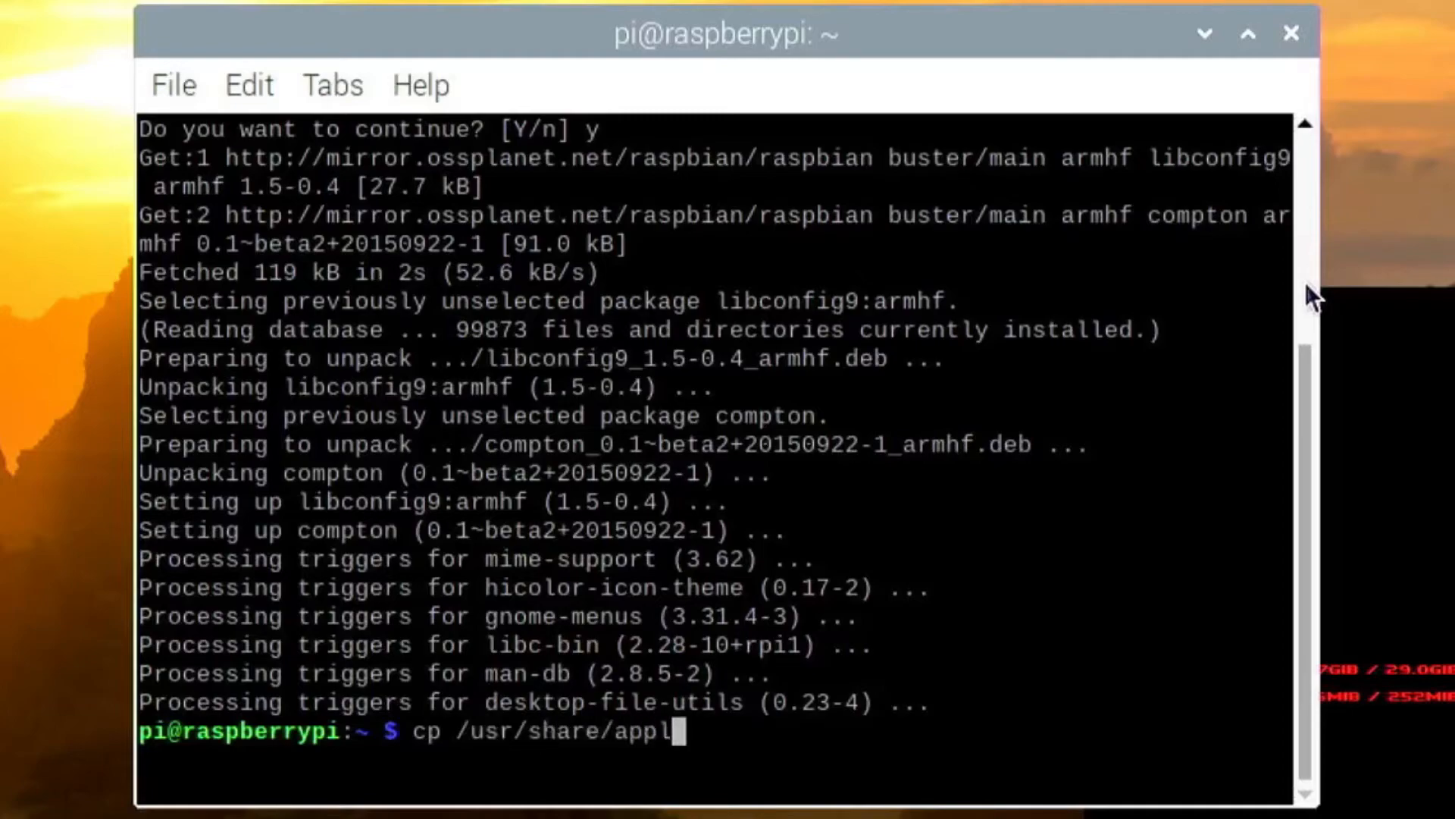
pyautogui.write('ications/')
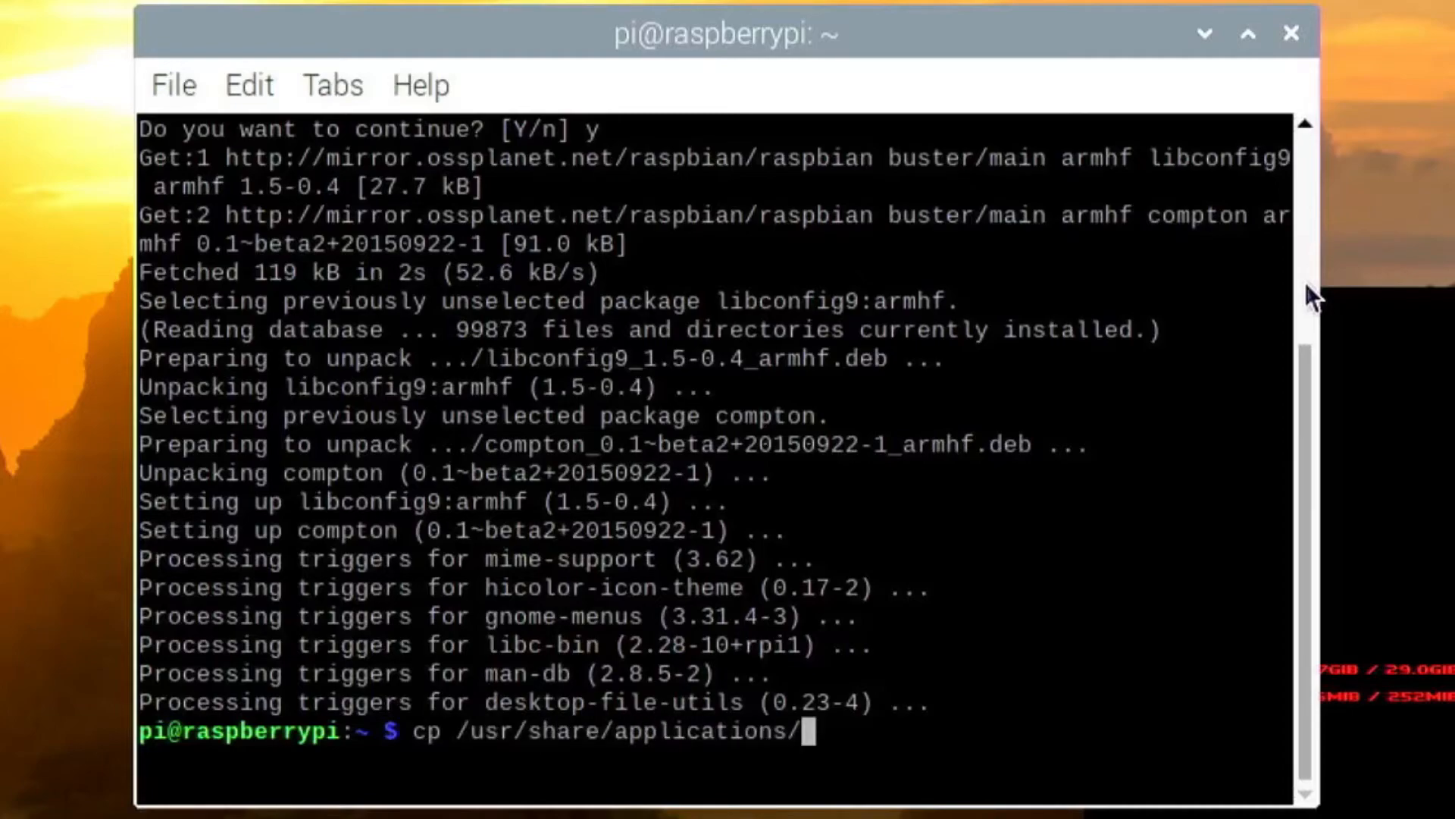
pyautogui.write('compton.desktop')
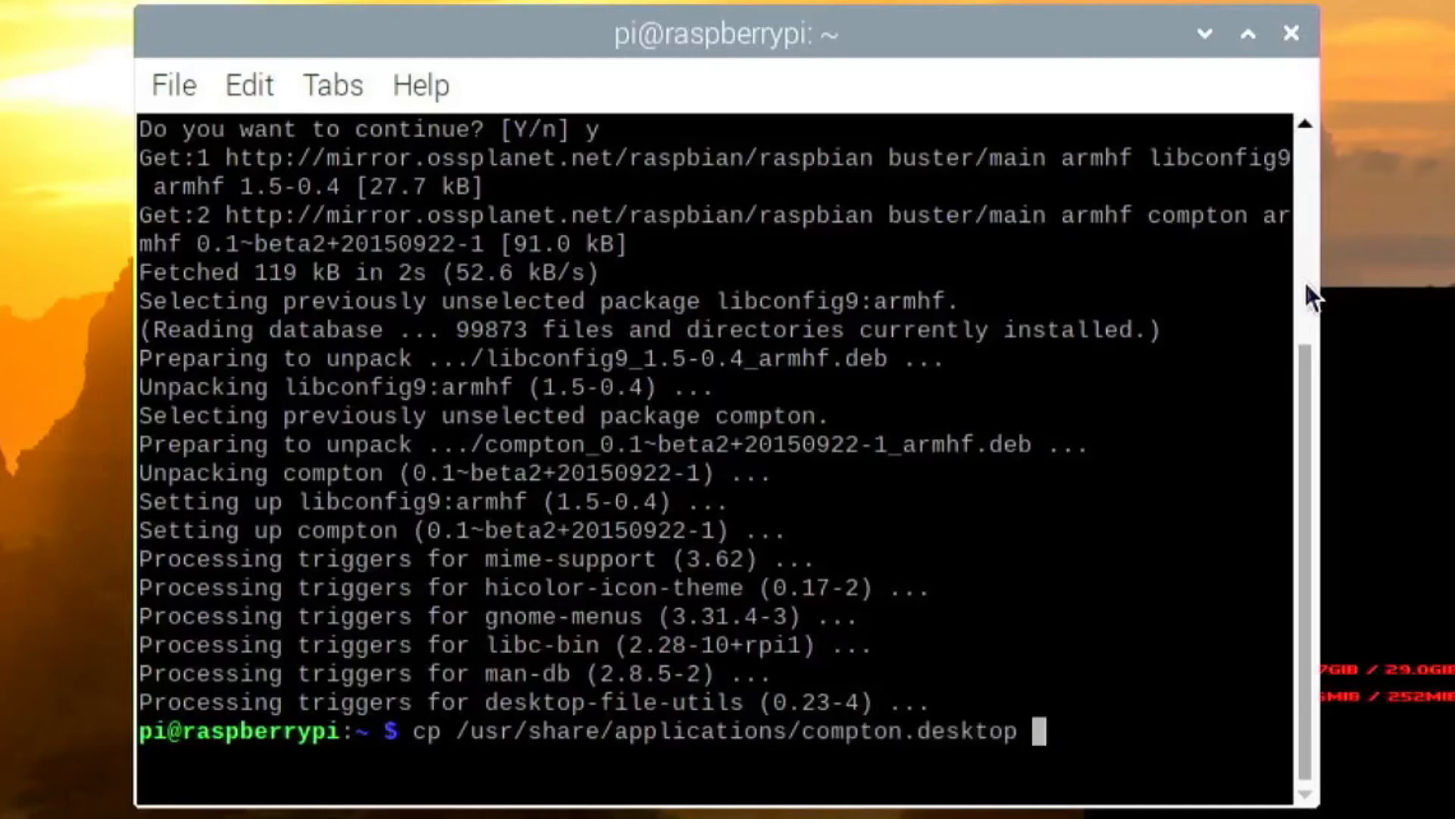
pyautogui.write('.con')
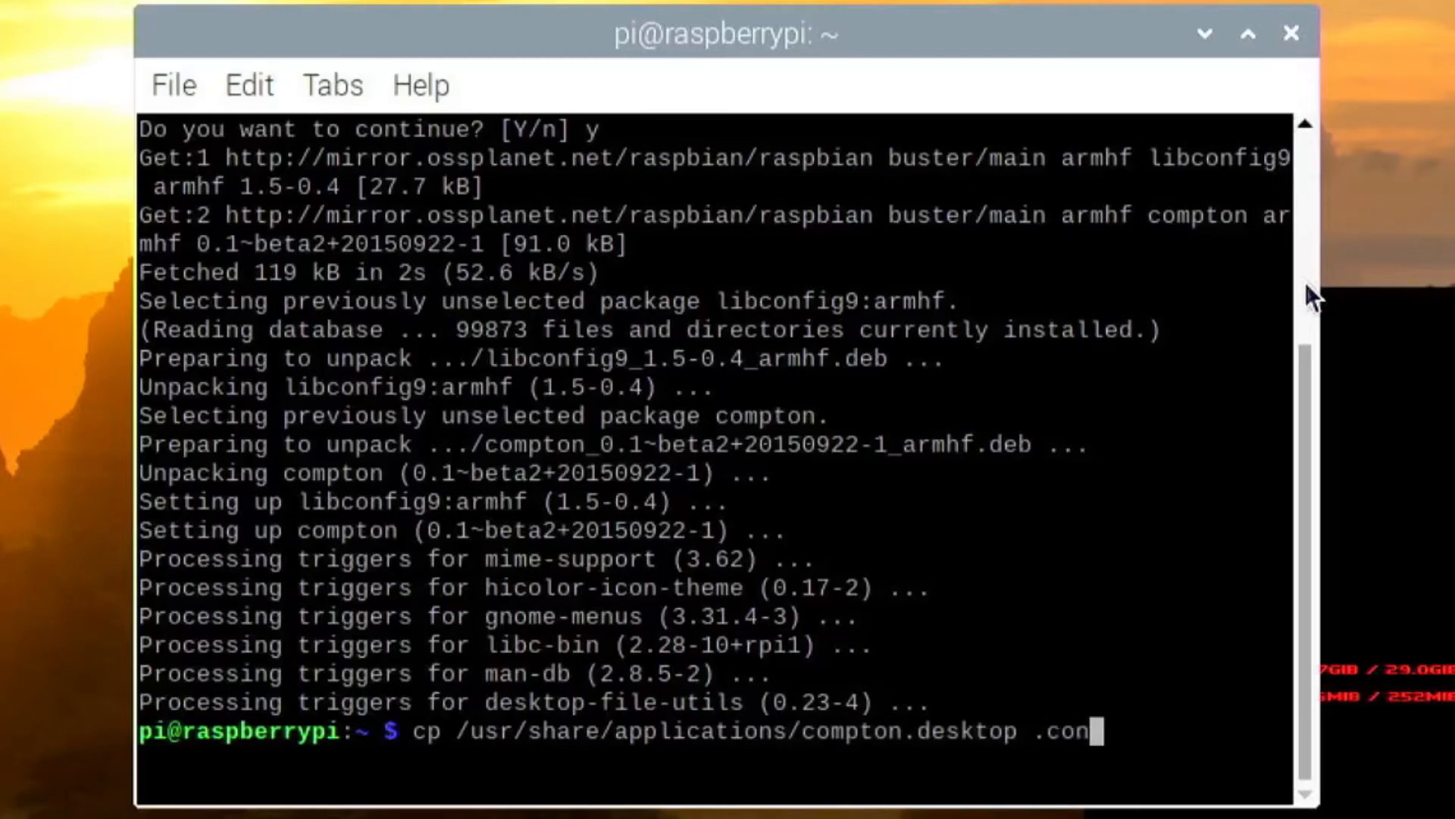
pyautogui.write('fig/')
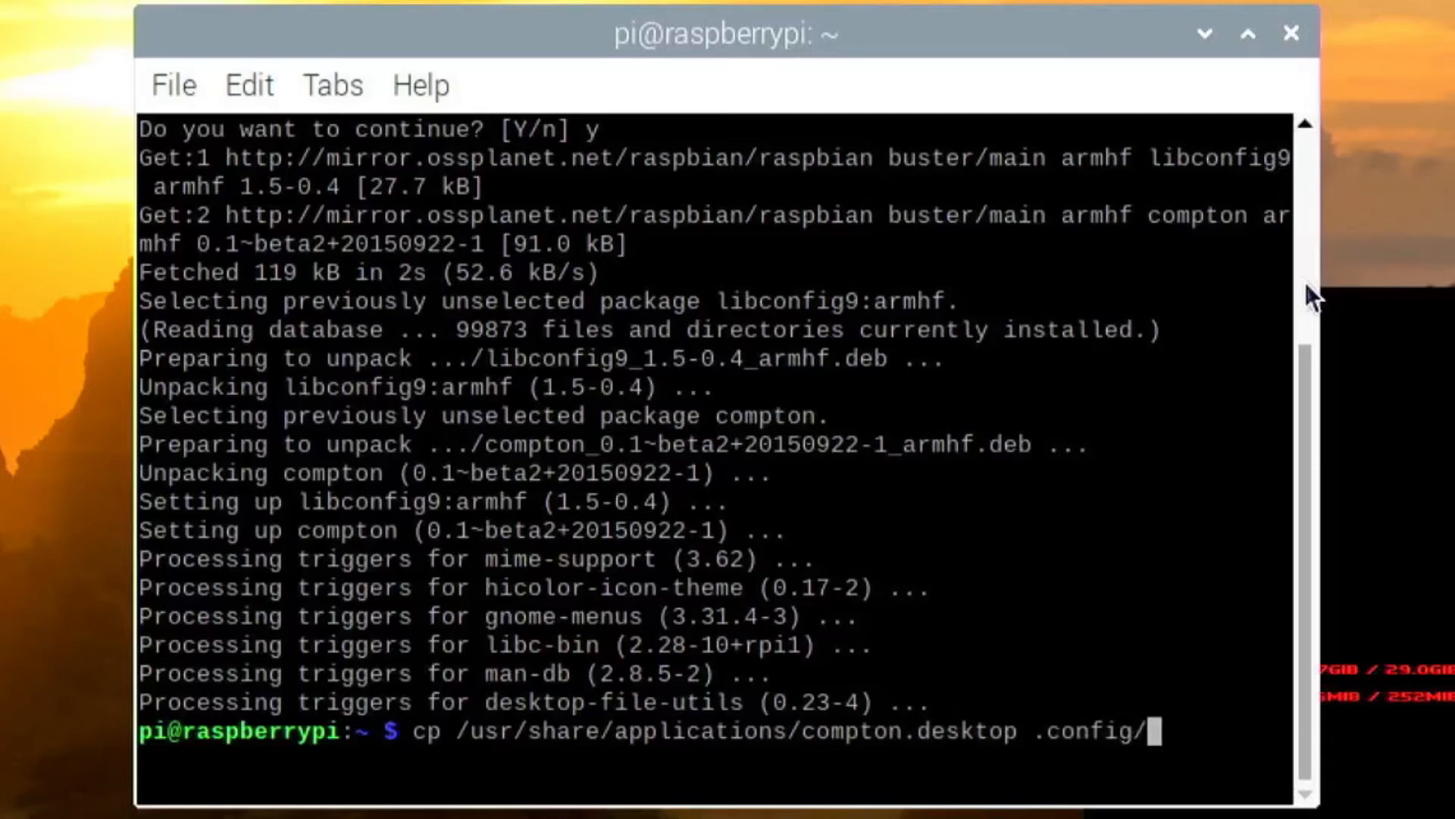
pyautogui.write('autostart/')
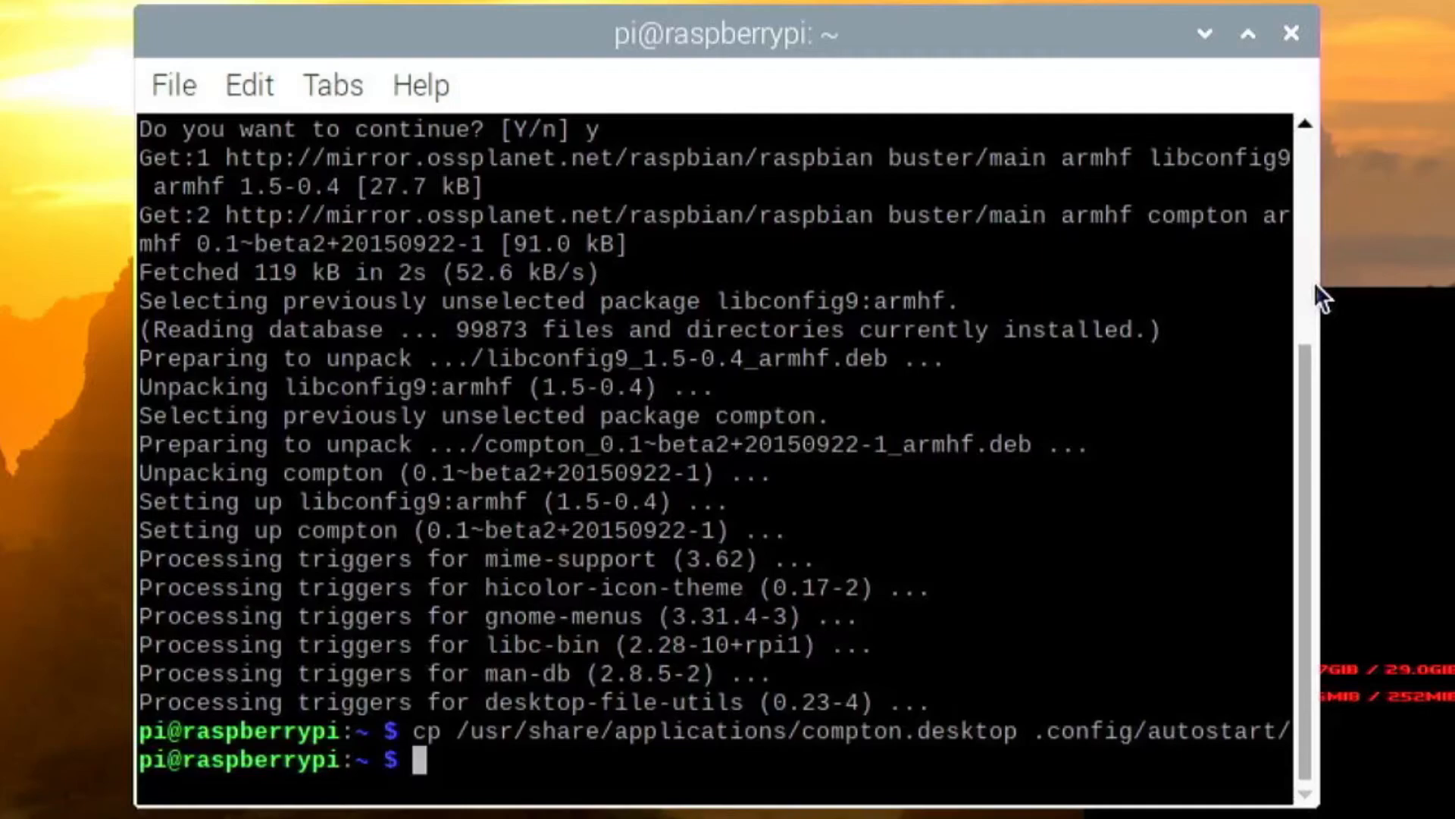
# Reboot the Pi with sudo reboot
pyautogui.write('sudo re')
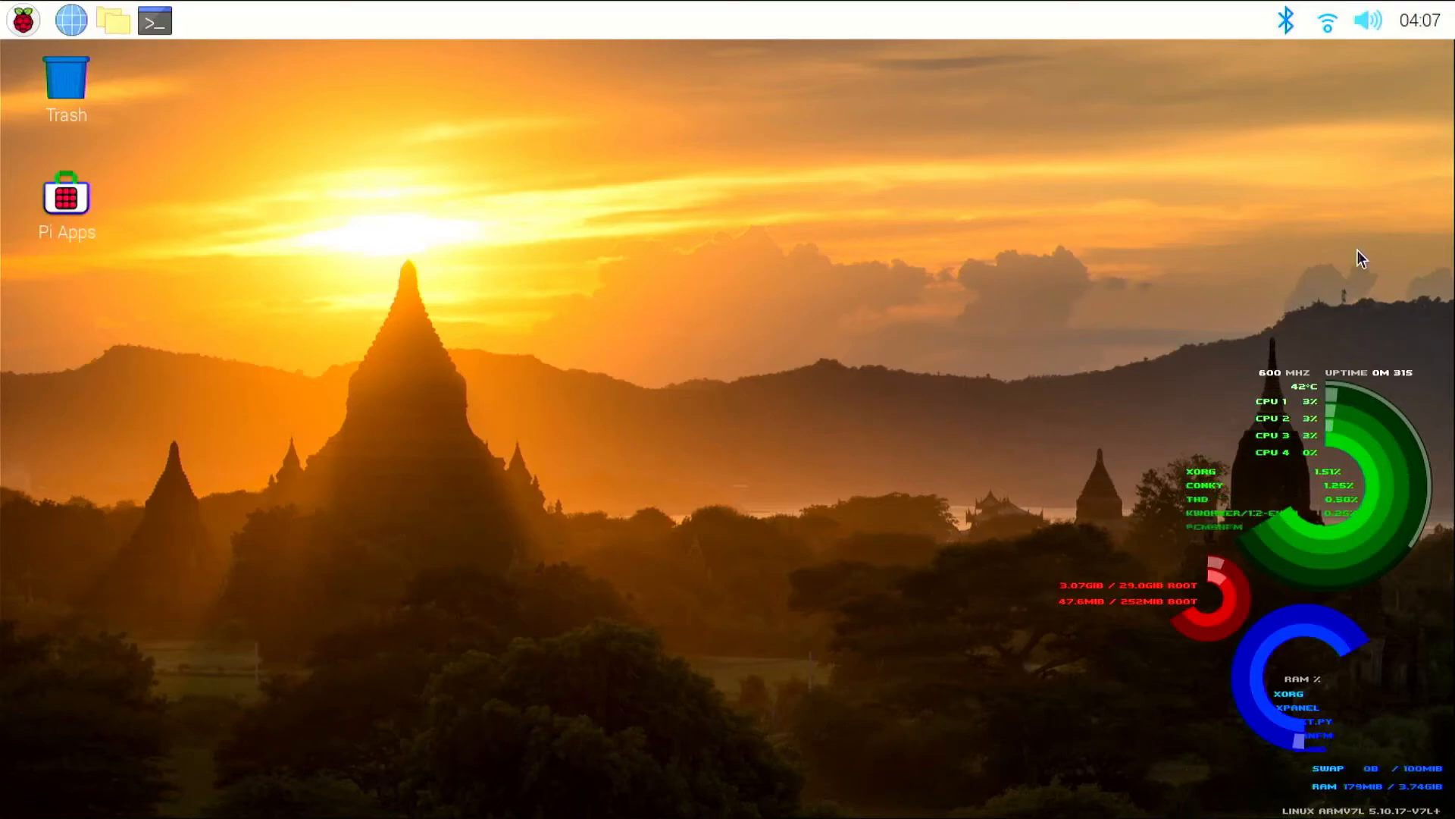
pyautogui.moveTo(826, 260)
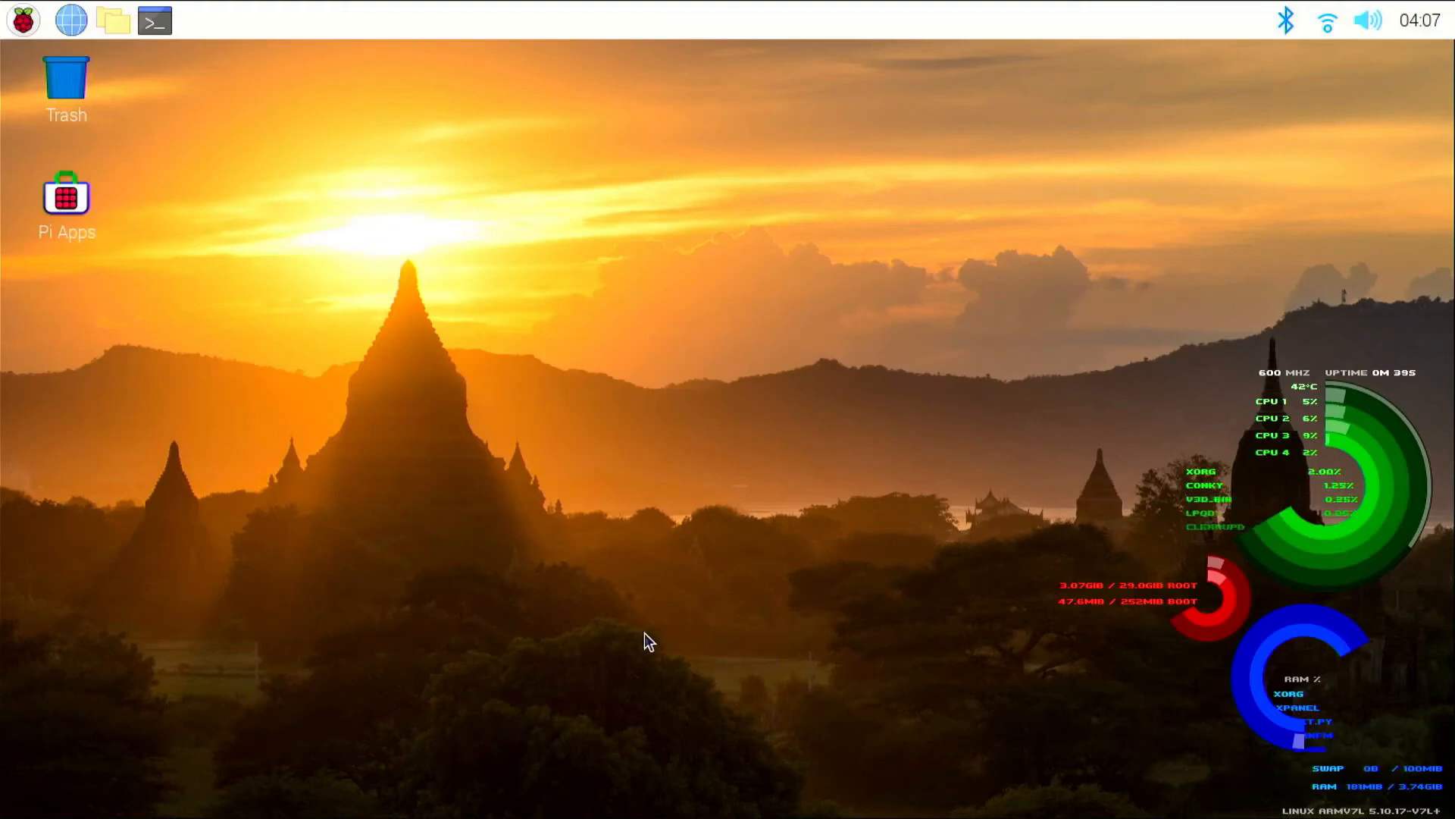
pyautogui.moveTo(631, 620)
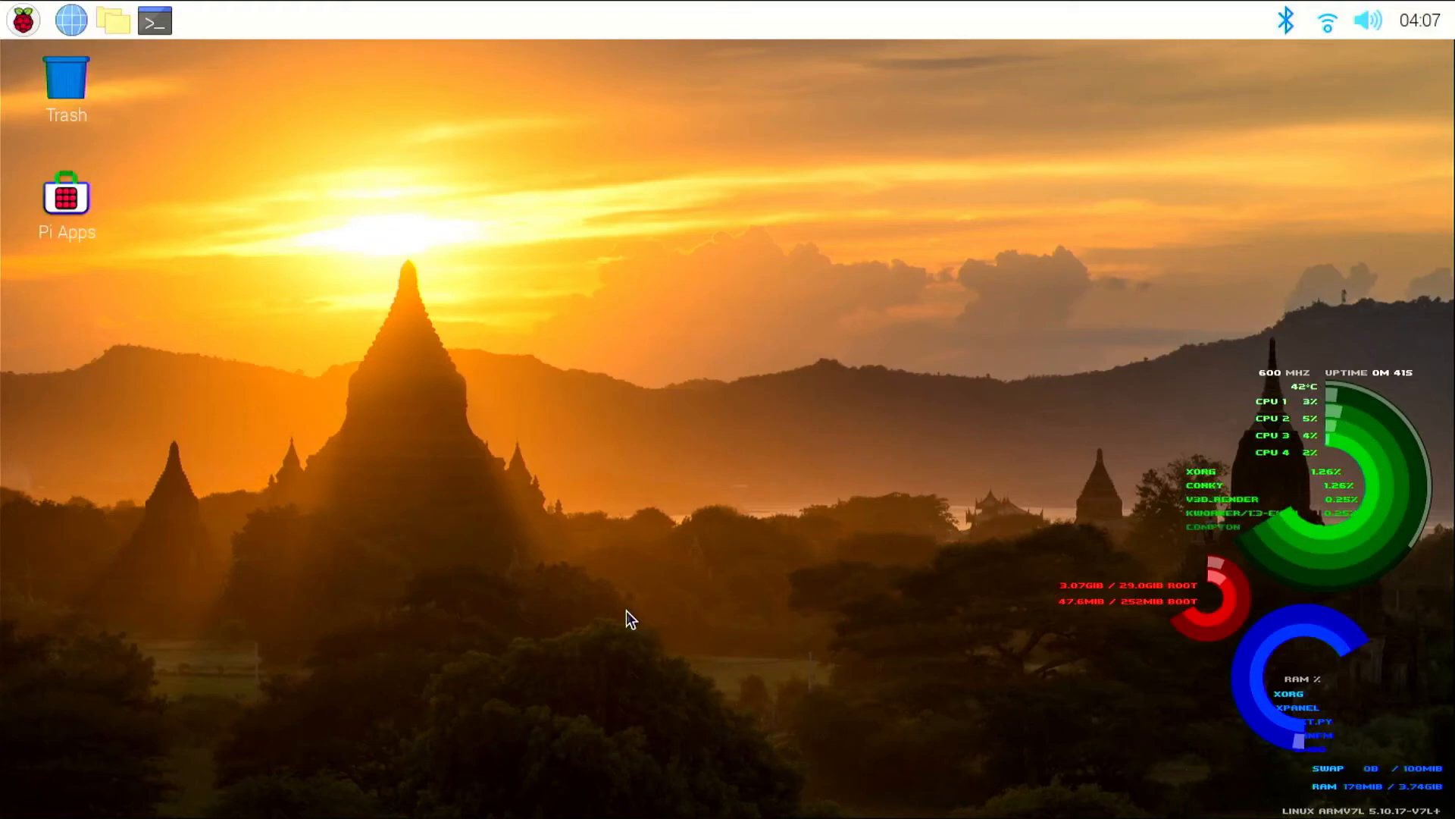